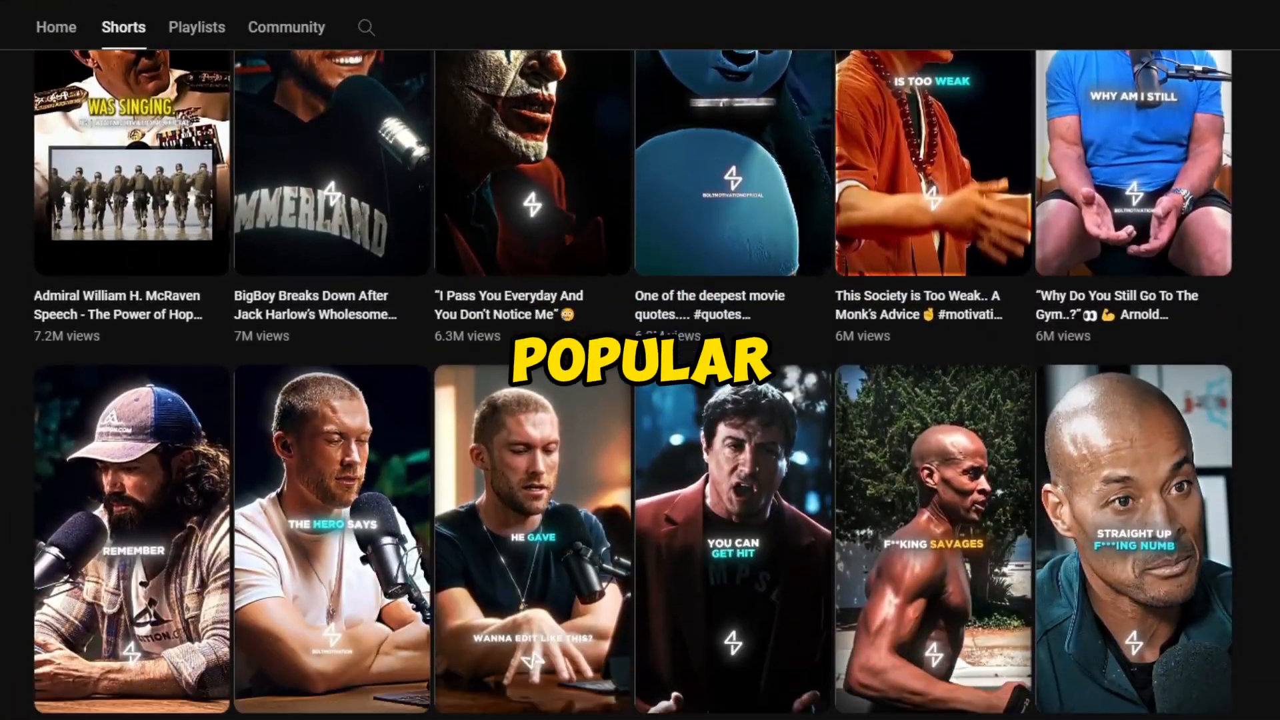
Browse down through the channel's popular motivational Shorts
scroll(down, 3)
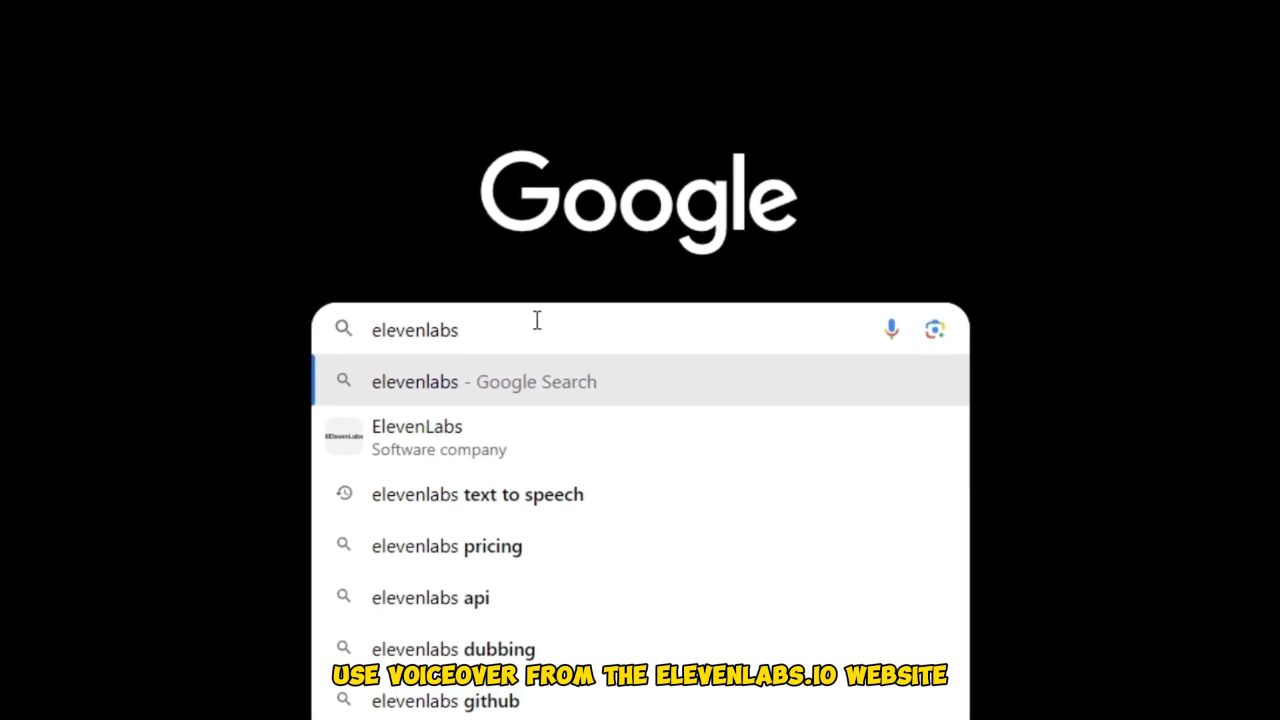
Reach ElevenLabs from the search and select the Adam voice for text to speech
key(Enter)
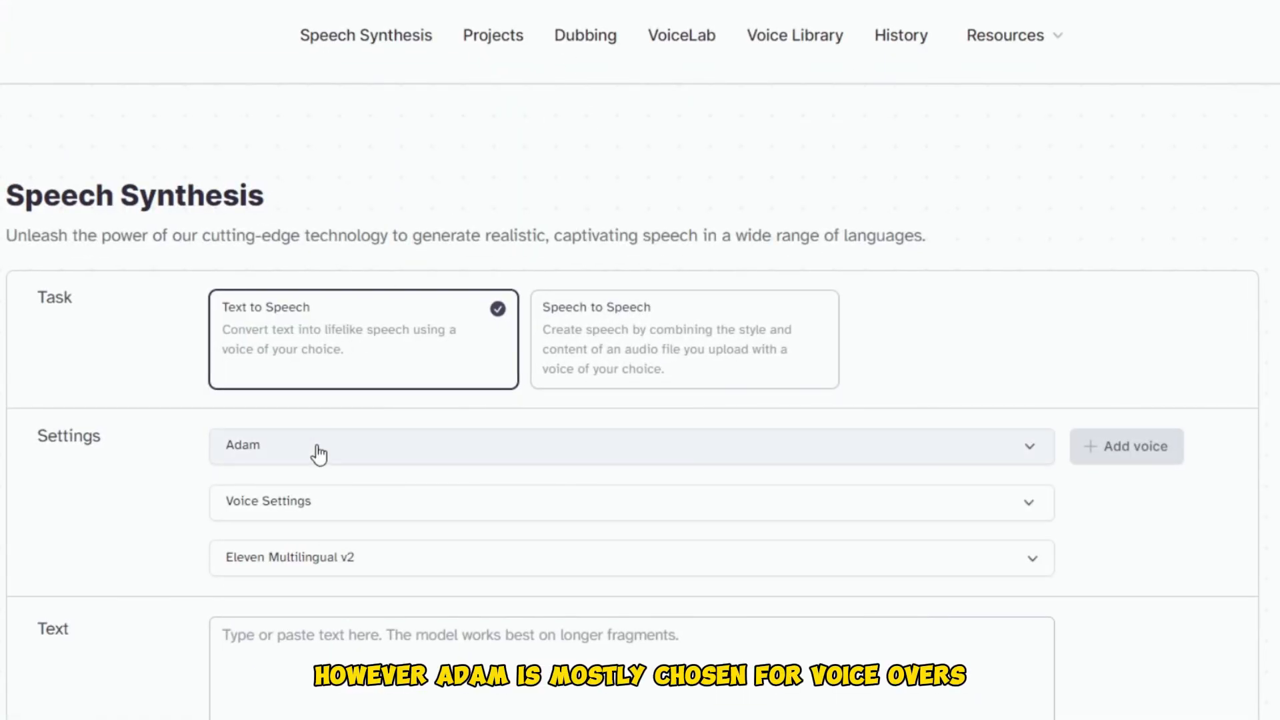
double_click(242, 446)
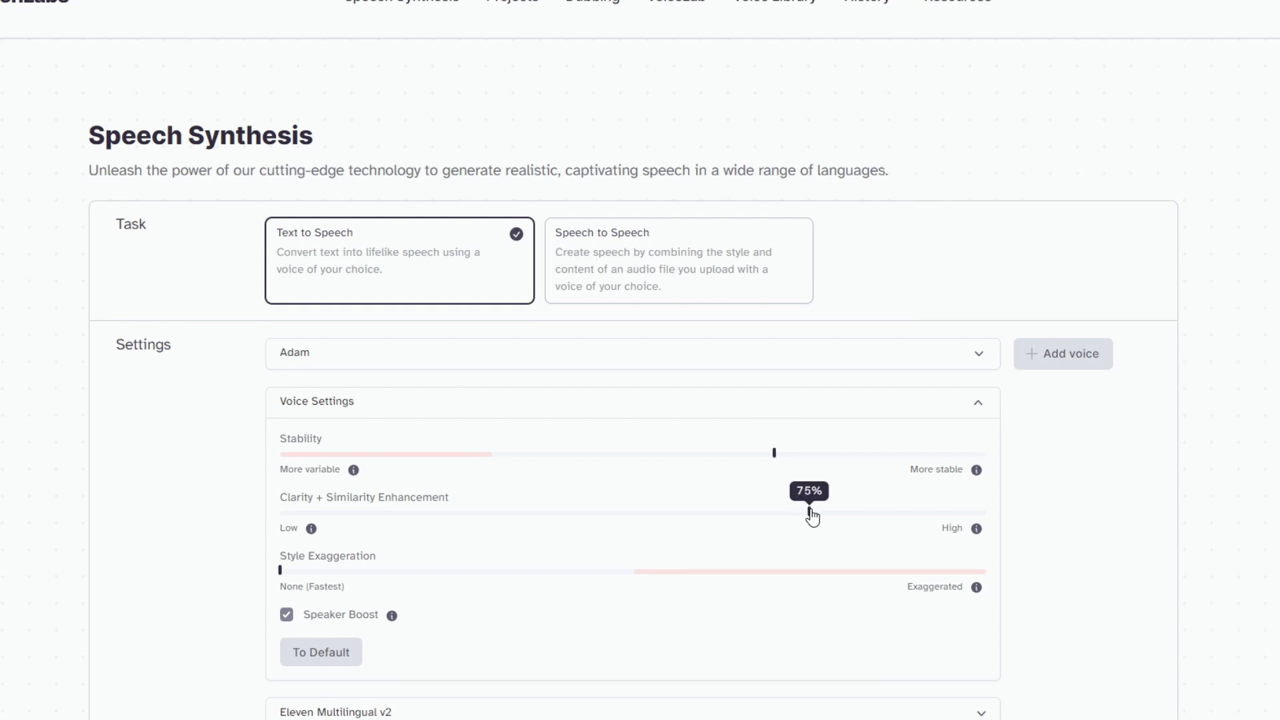
Enter the 'Stop scrolling, start thriving!' script with <break time="1.5s" /> tags between sentences
scroll(down, 3)
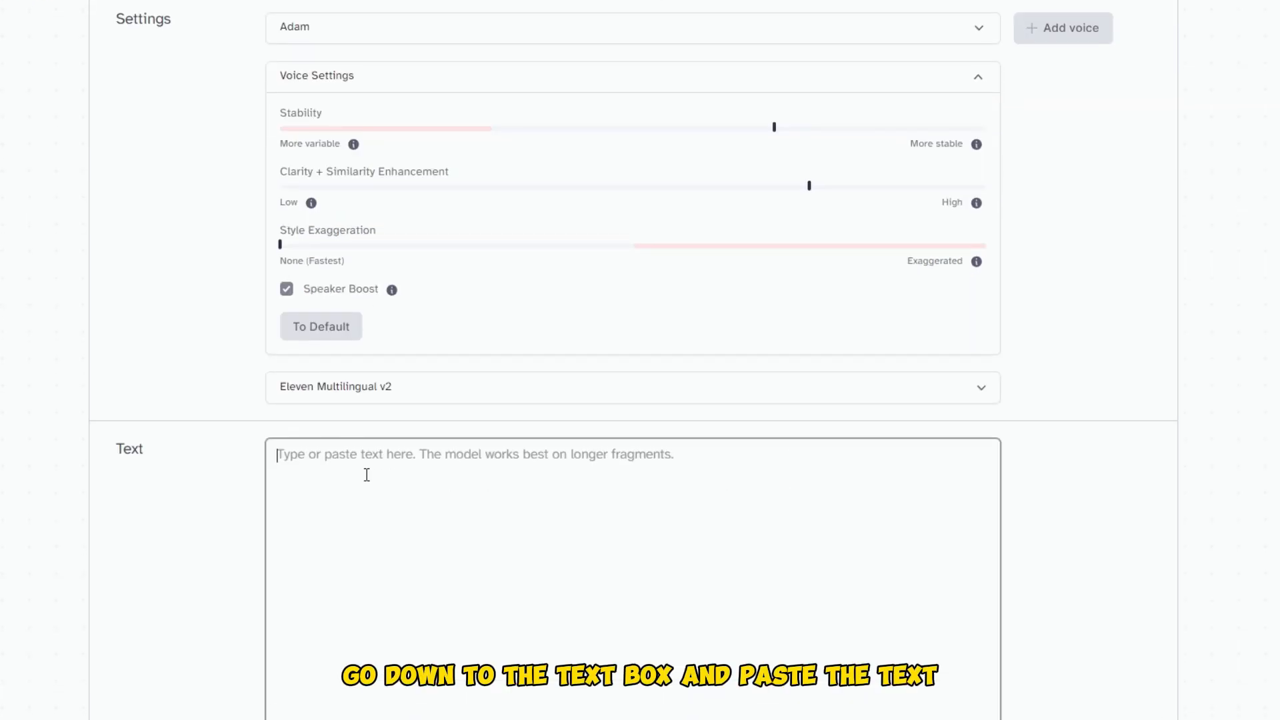
text(Stop scrolling, start thriving! Your time is too precious to be lost in the sea of endless content. Challenge yourself to break free from the screen and embrace the richness of a purpose-driven life.)
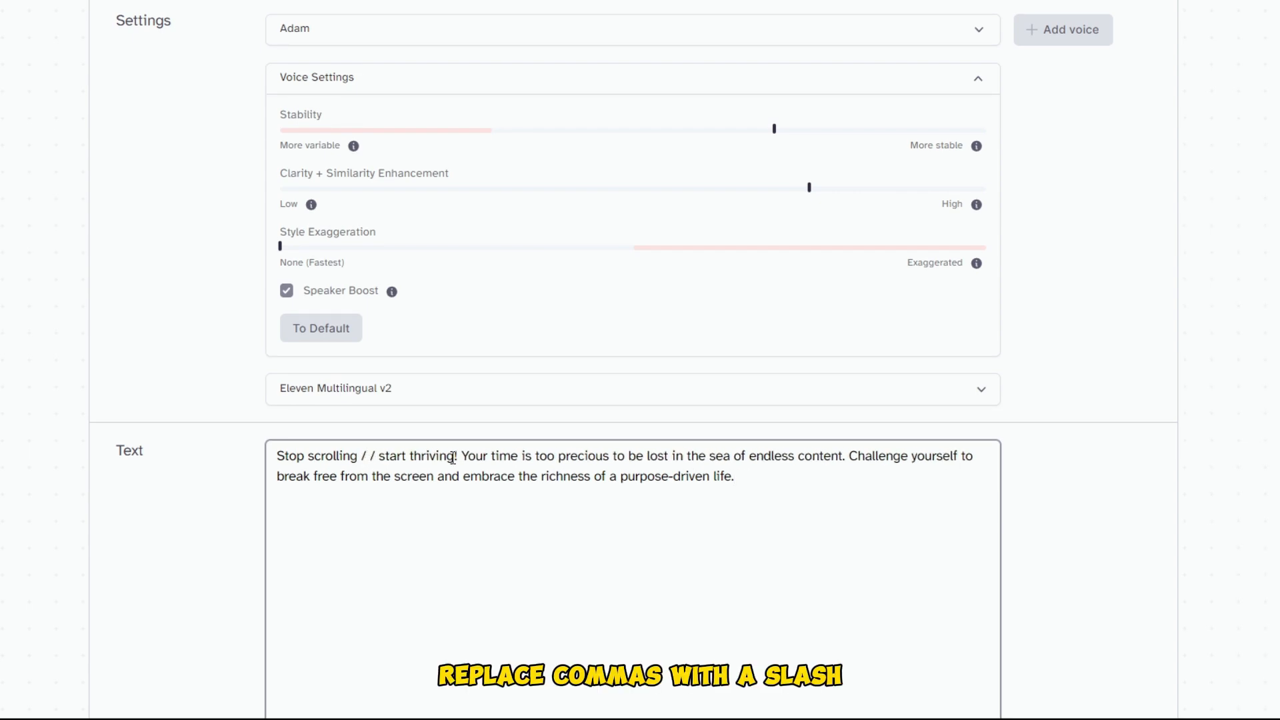
text(<break time="1.5s" />)
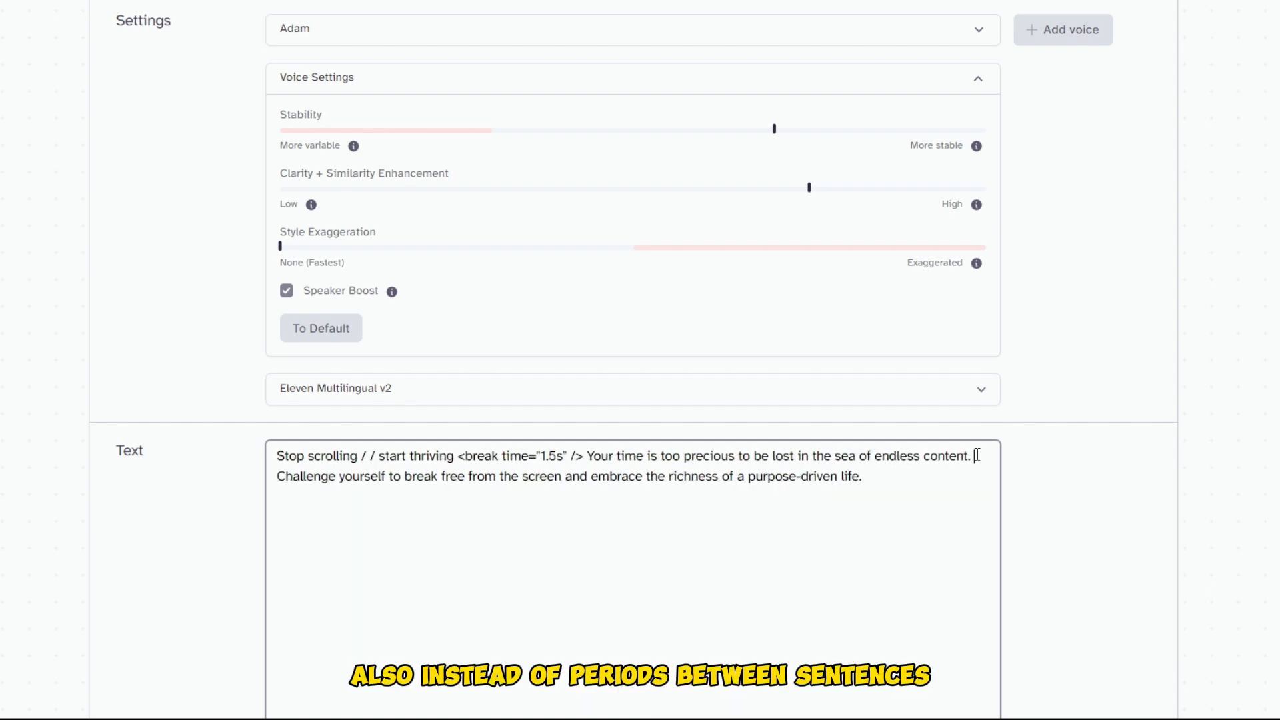
text(<break time="1.5s" />)
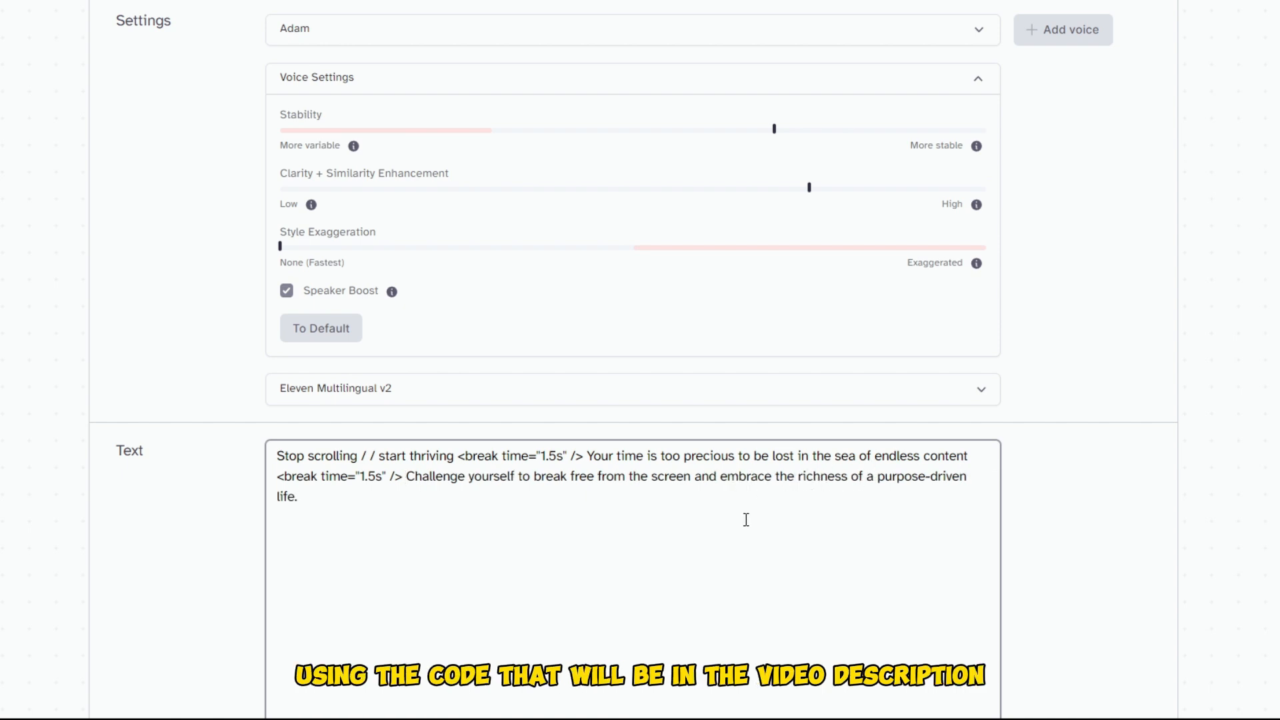
scroll(down, 3)
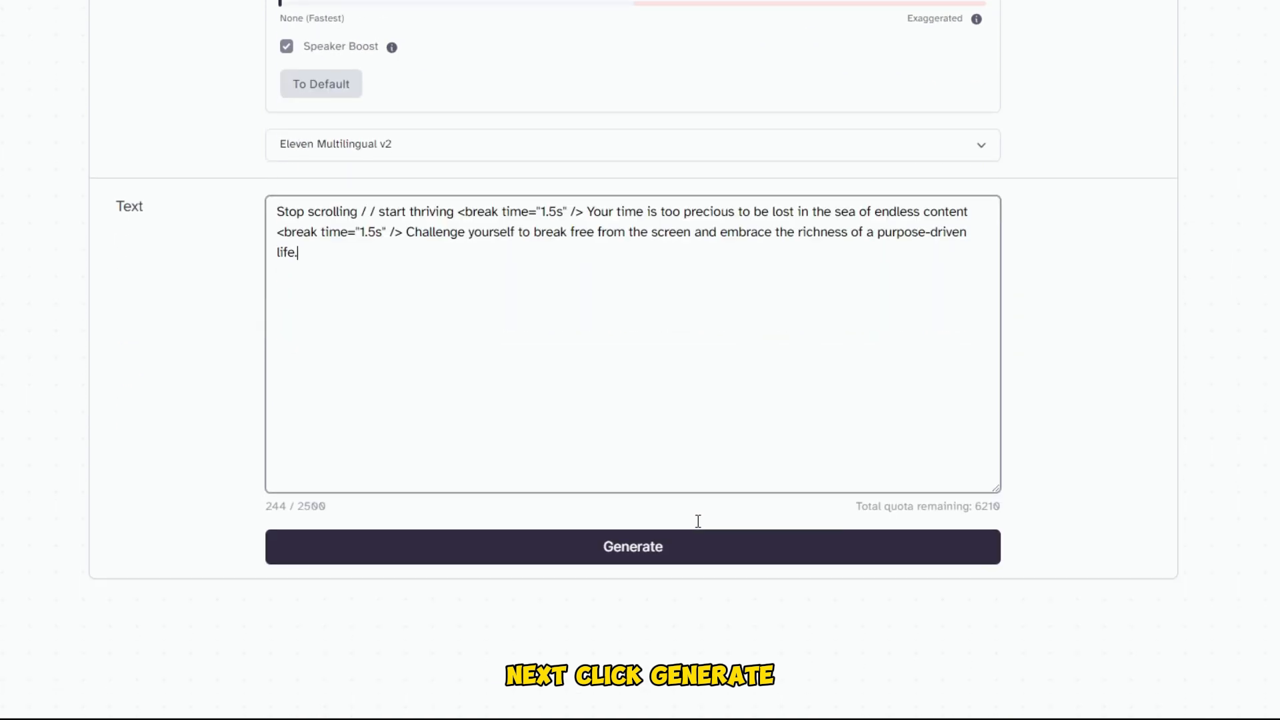
Generate the Adam voiceover from the script and download the audio file
click(633, 546)
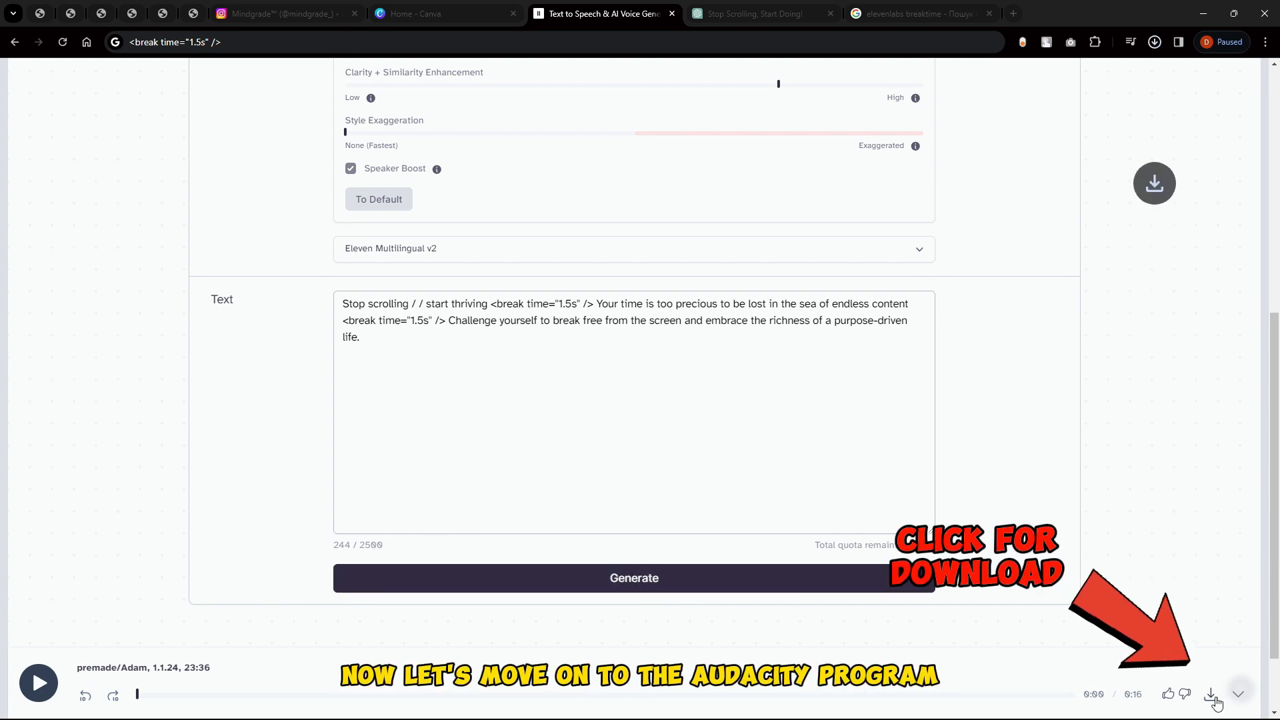
click(1209, 694)
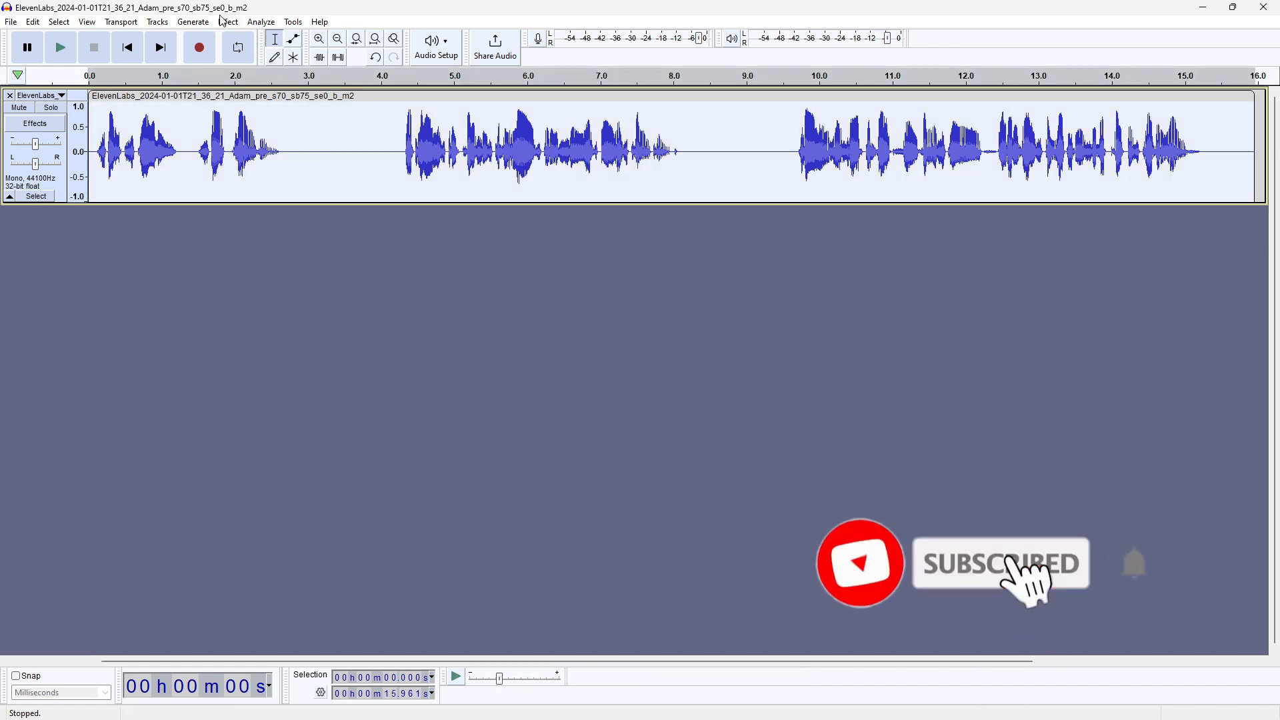
Apply a Change Pitch effect of -8.000 percent to the voiceover track
click(227, 22)
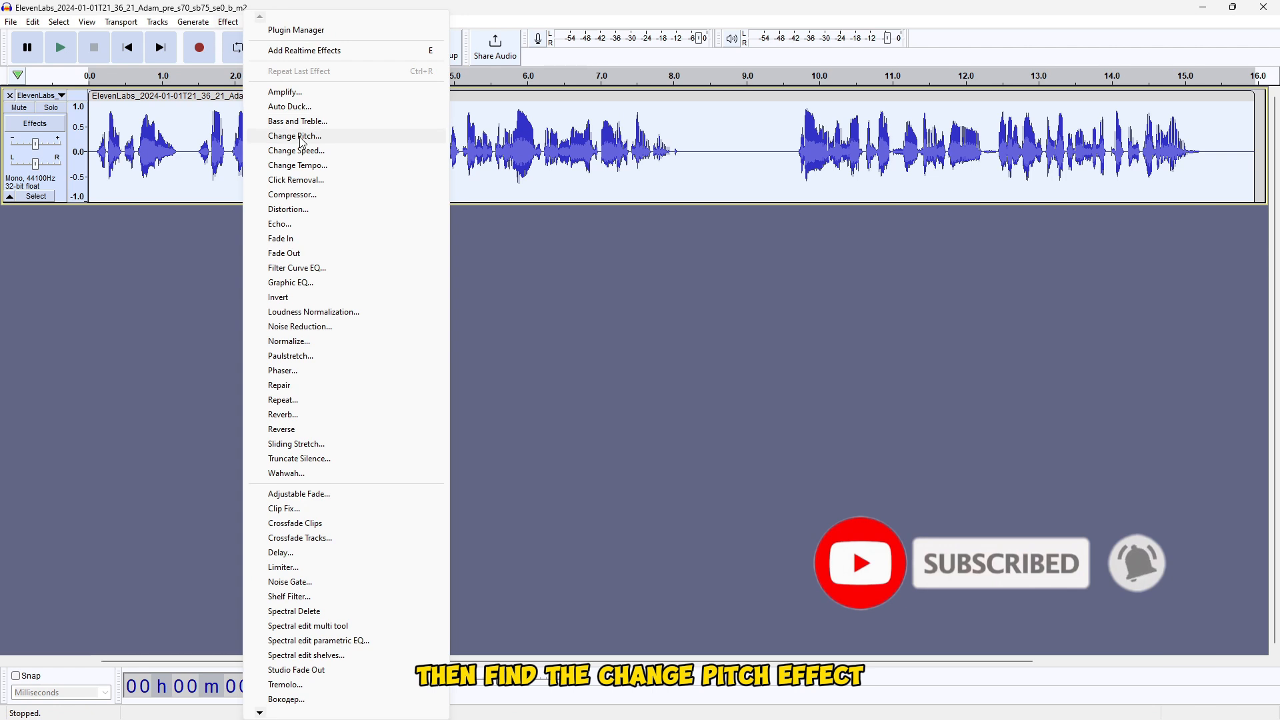
click(295, 136)
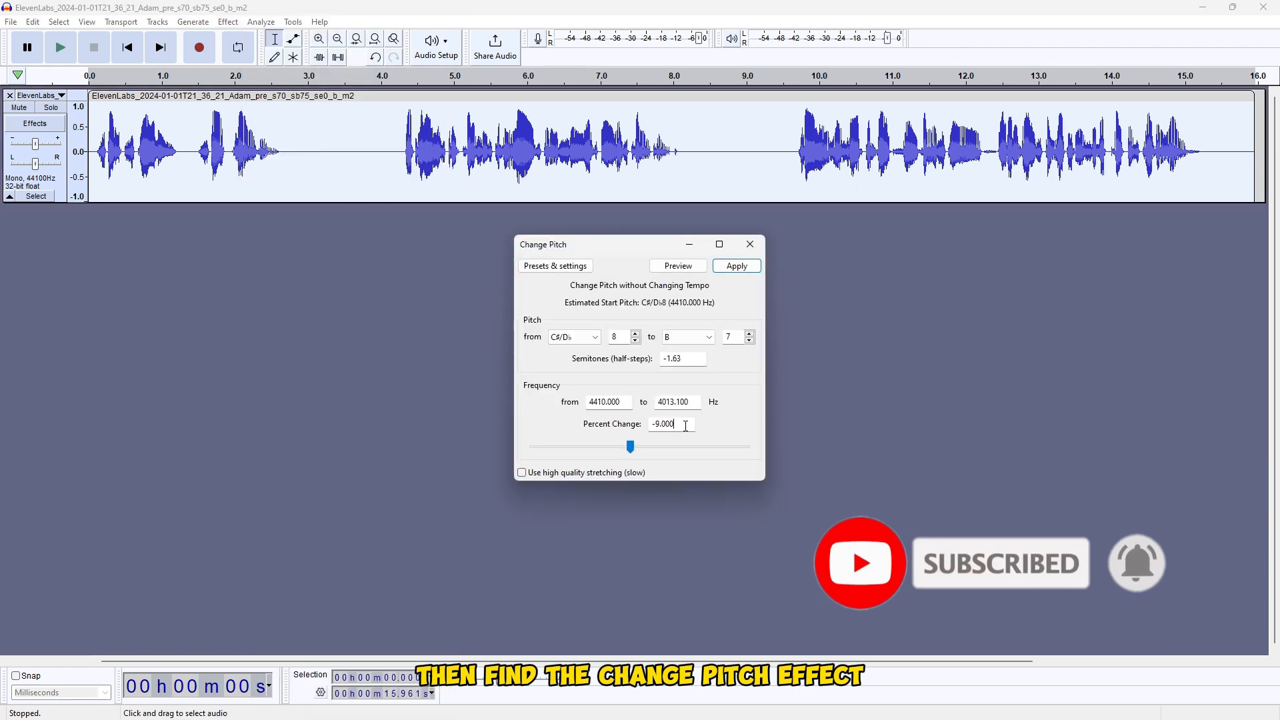
drag(630, 447, 630, 447)
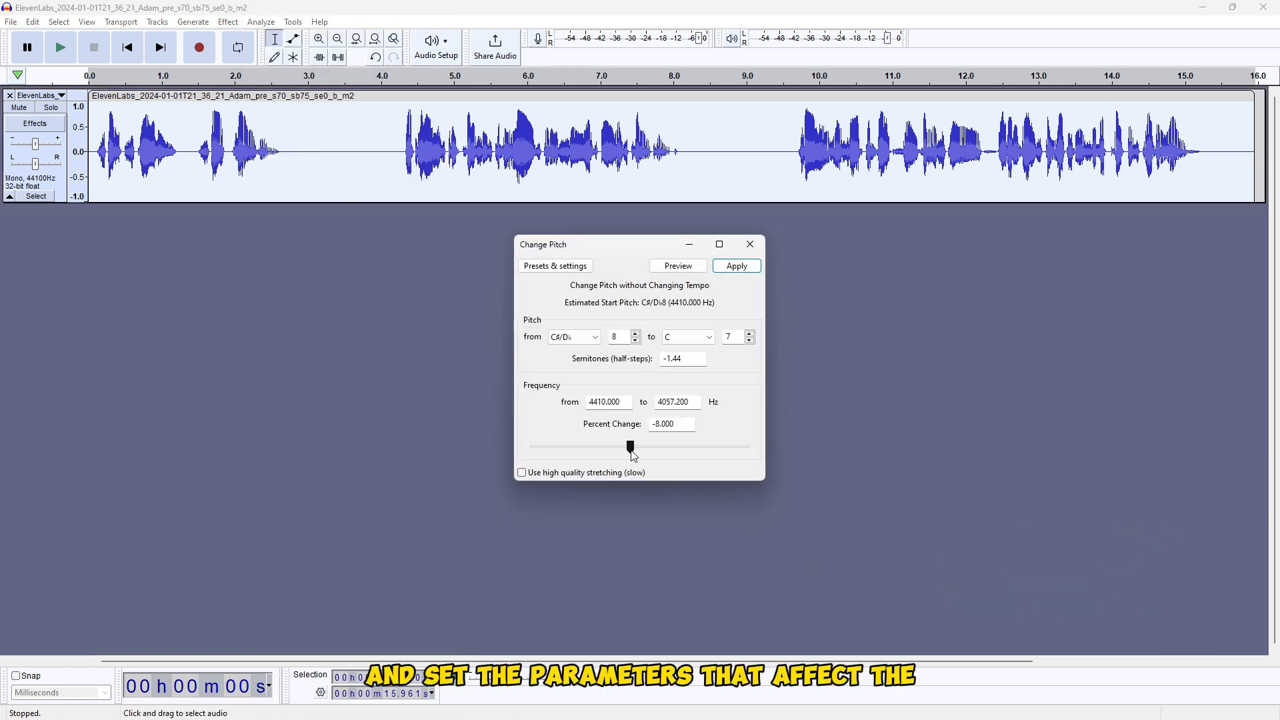
drag(629, 447, 627, 447)
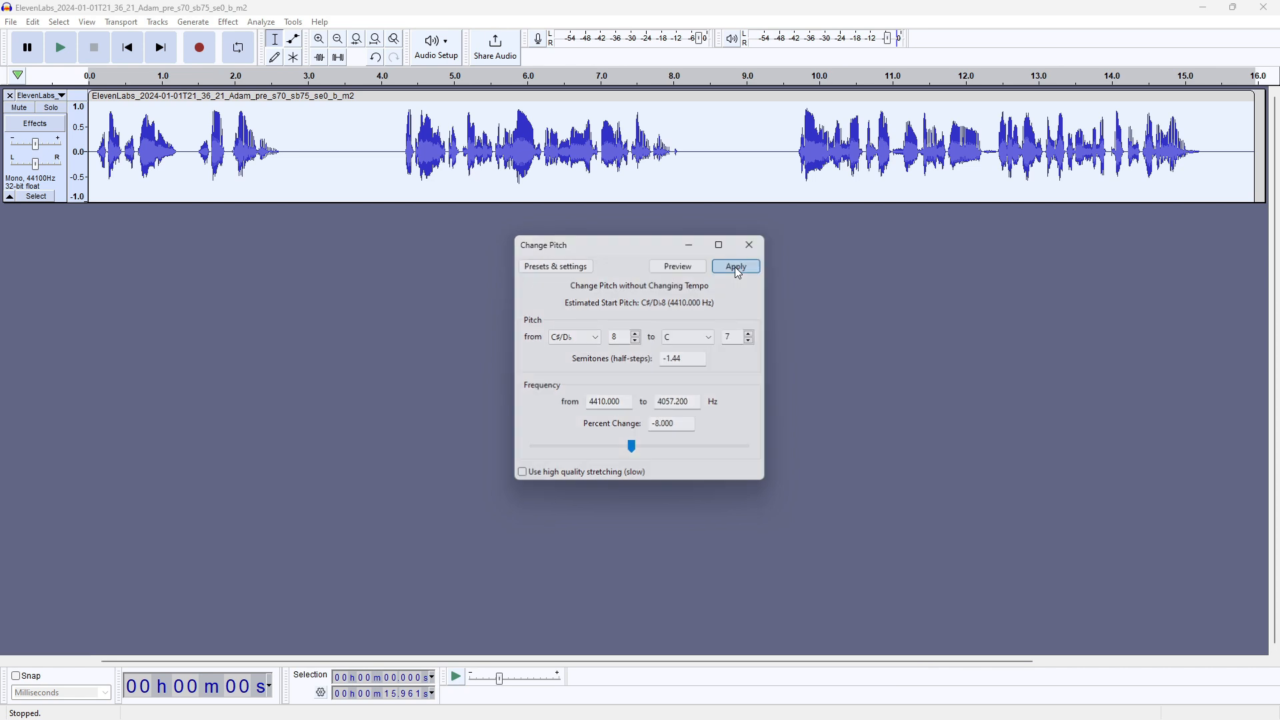
click(737, 265)
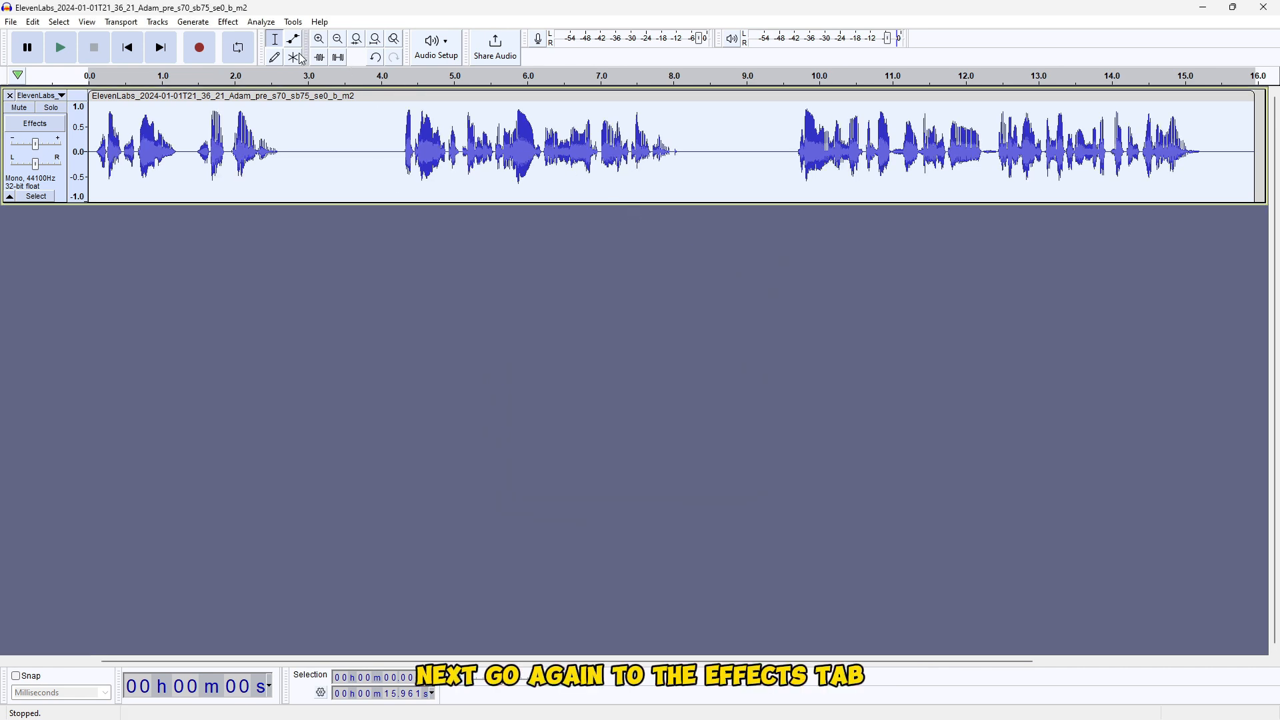
Apply Bass and Treble with bass 7 dB and treble 15 dB, then start exporting the audio
click(230, 21)
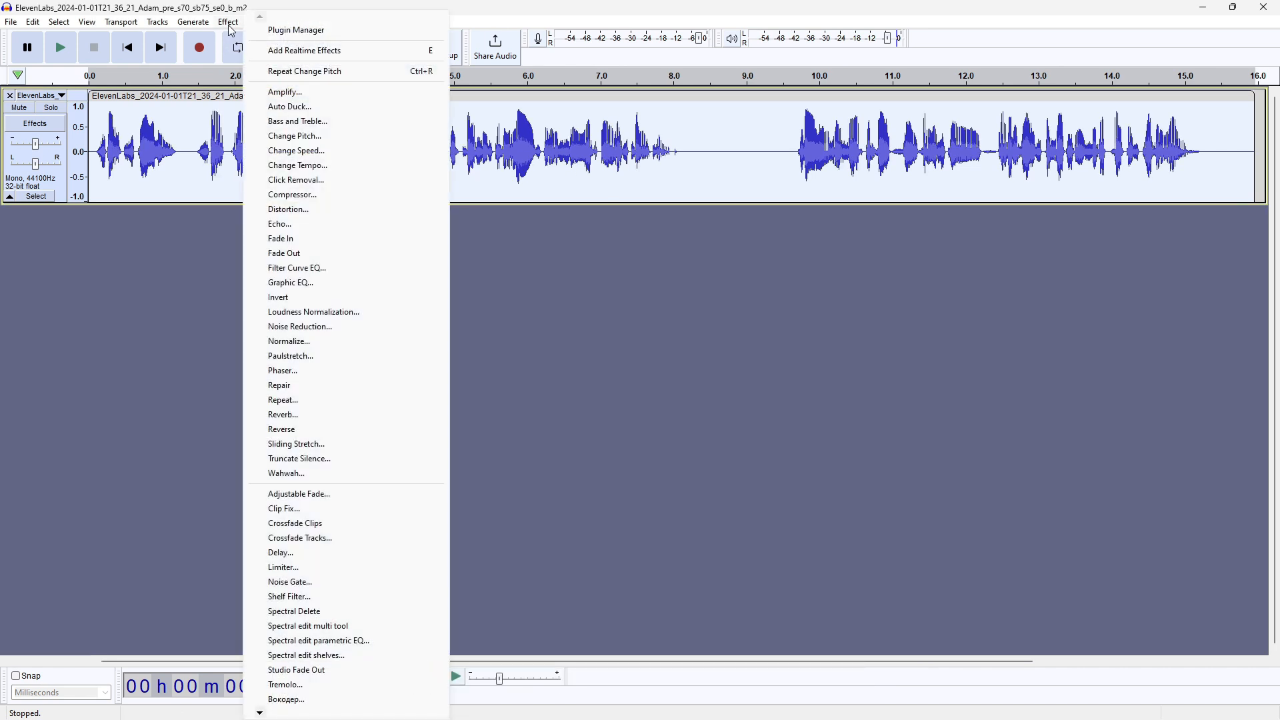
mouse_move(298, 120)
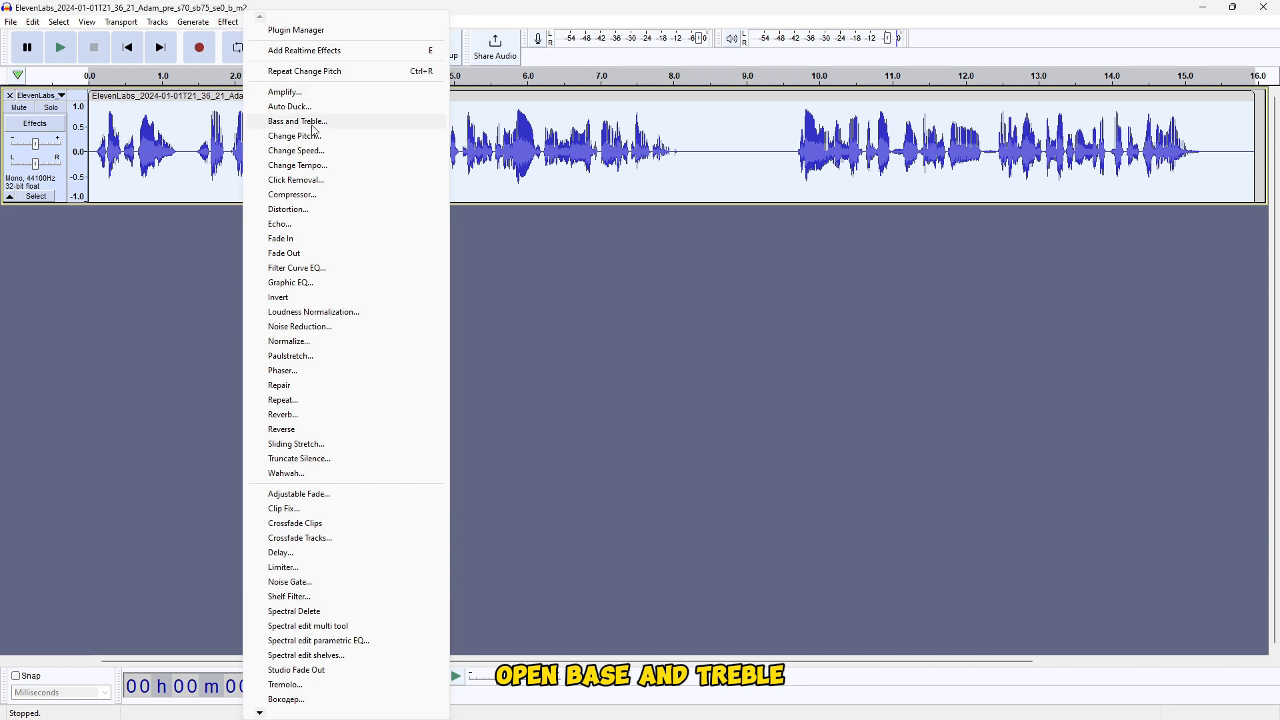
click(298, 120)
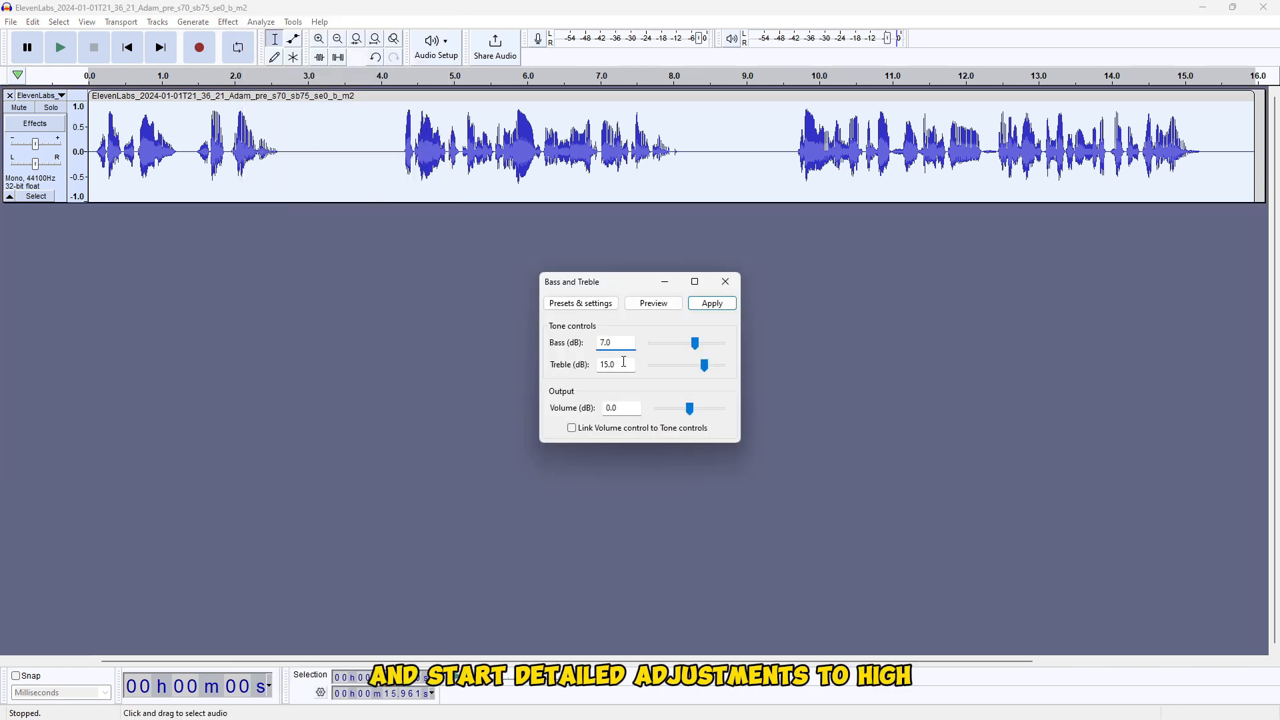
click(653, 303)
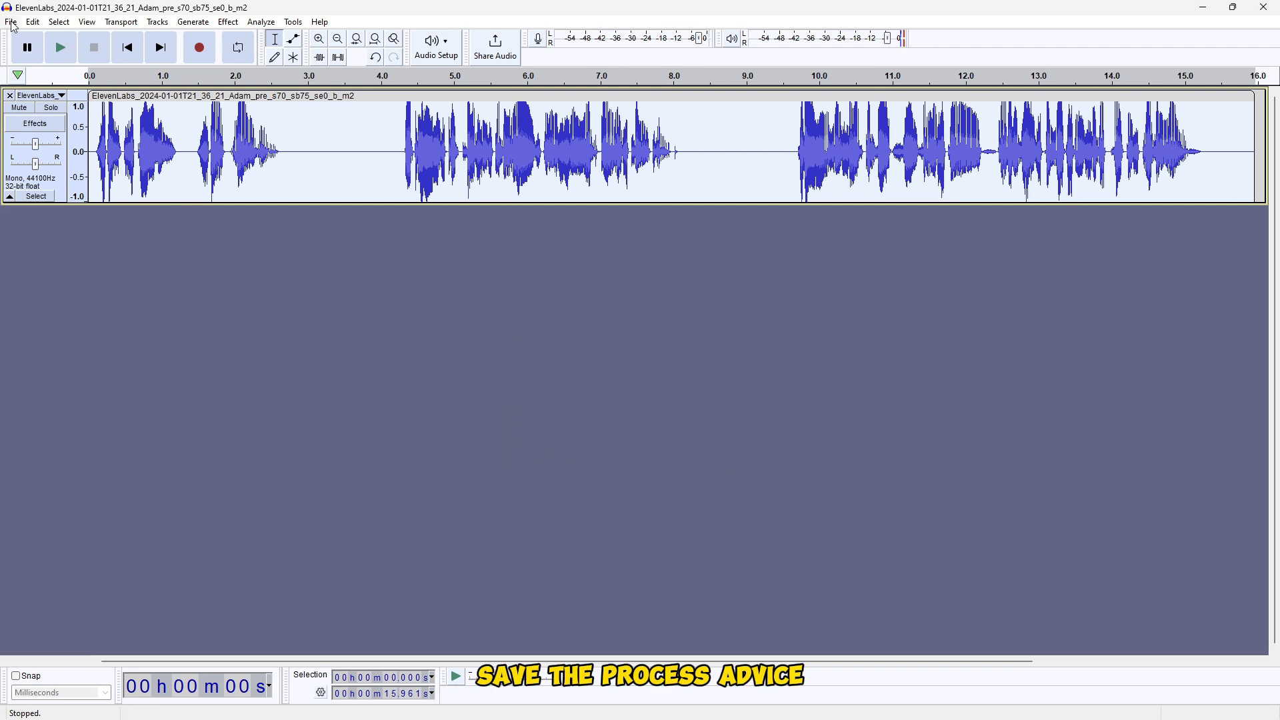
click(9, 21)
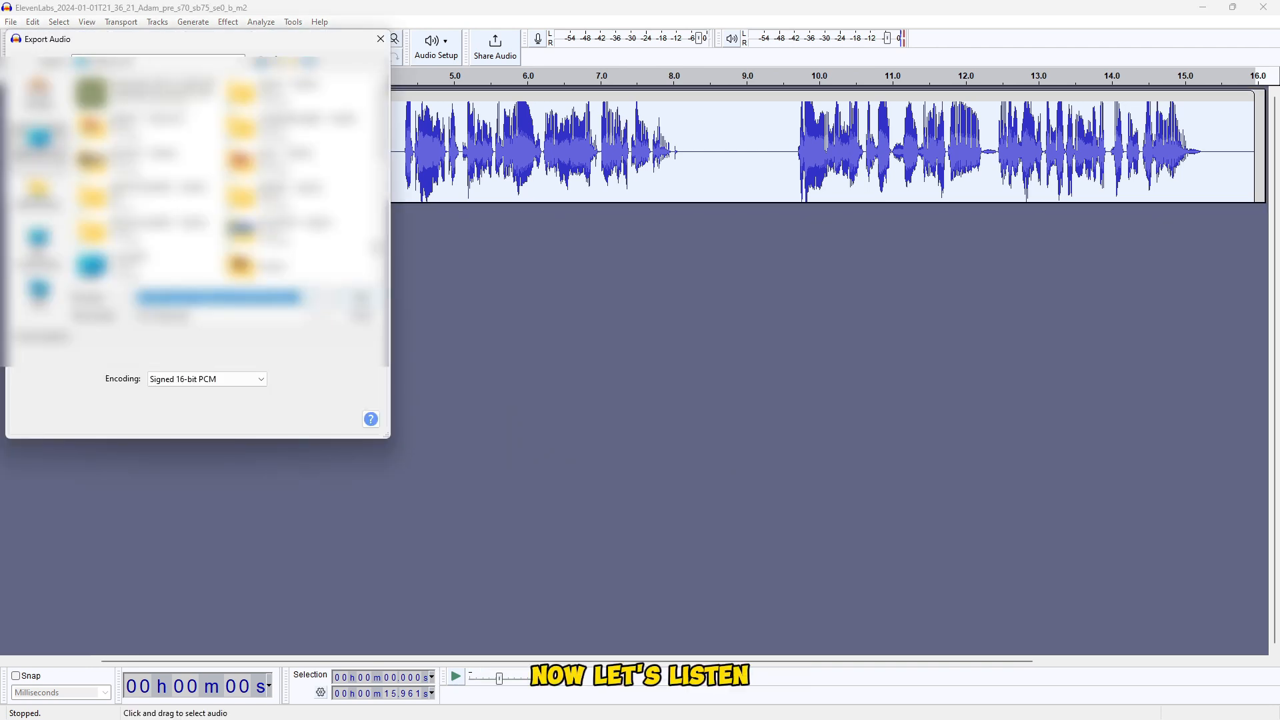